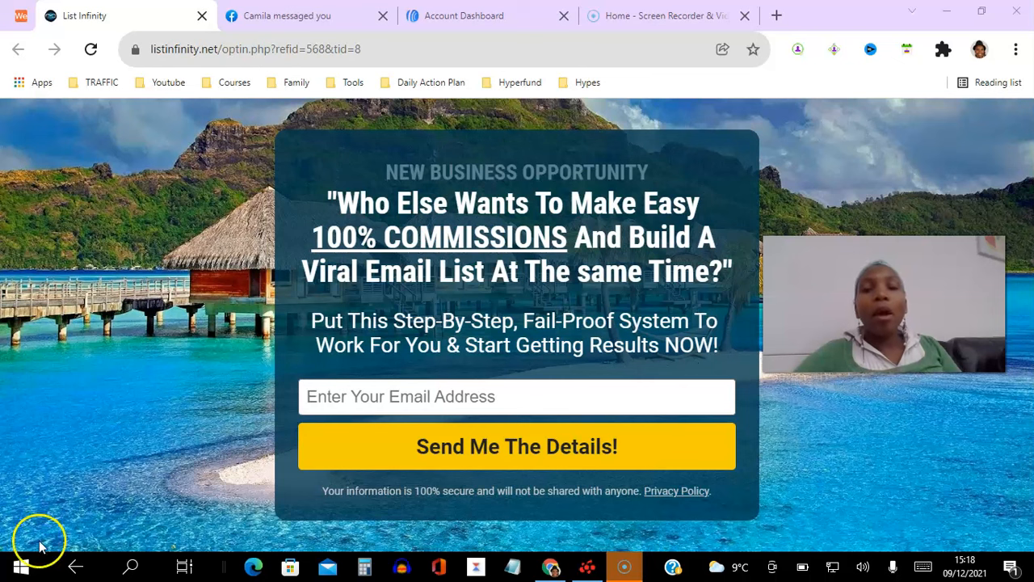
mouse_move(459, 354)
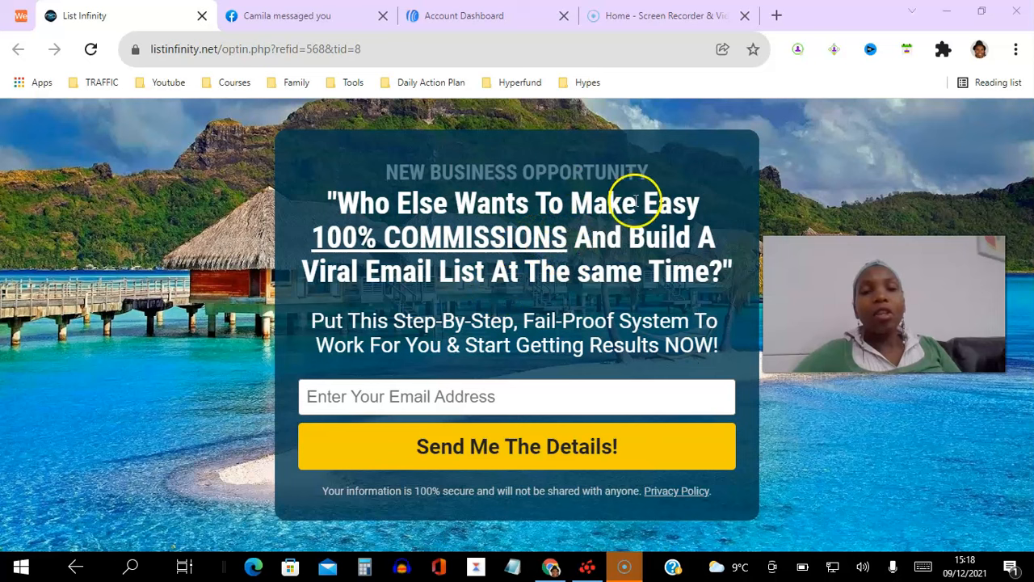
mouse_move(638, 226)
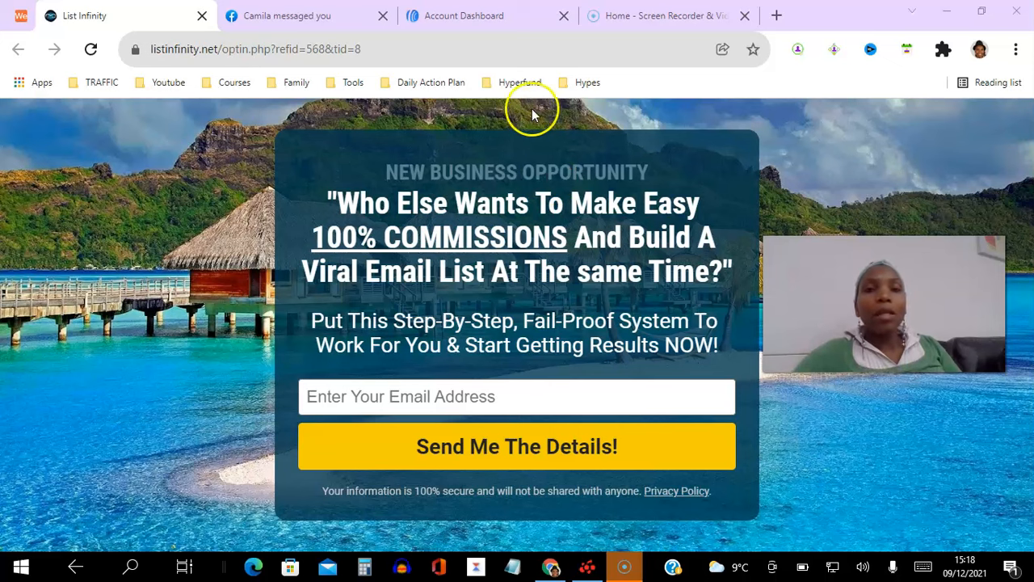
Step: Go to the List Settings page for the List Infinity list from the AWeber dashboard
left_click(463, 16)
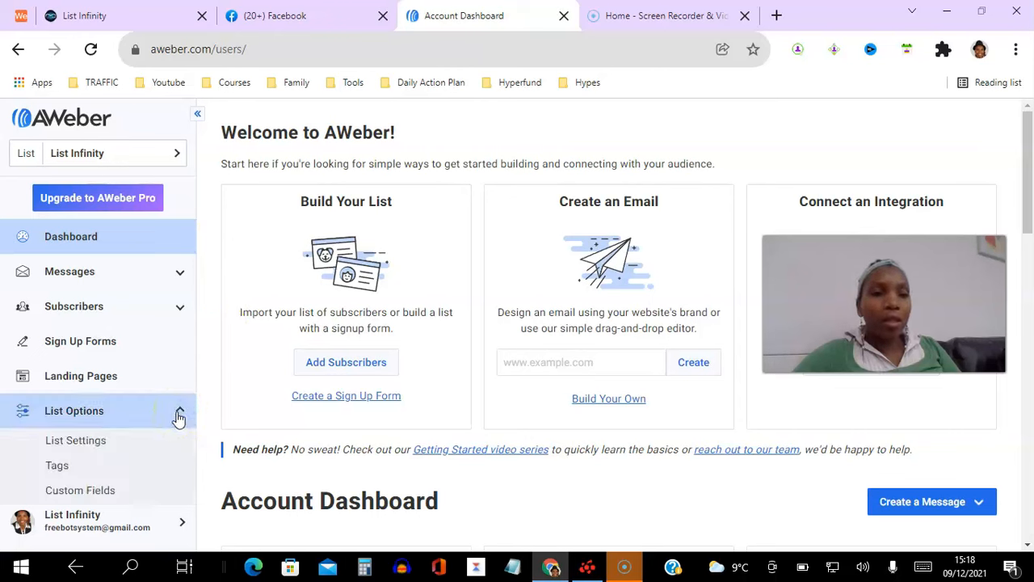
left_click(75, 440)
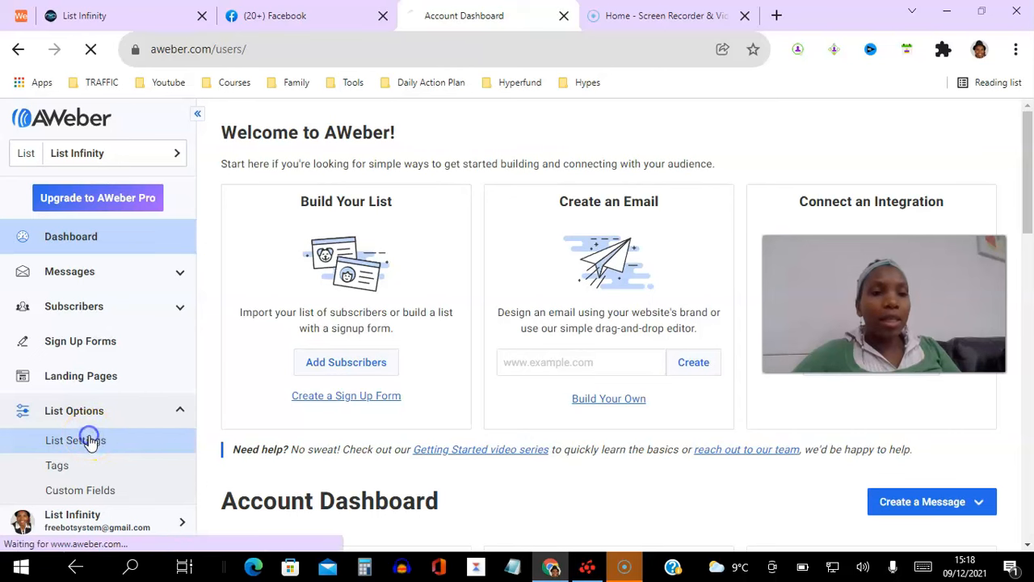
left_click(74, 440)
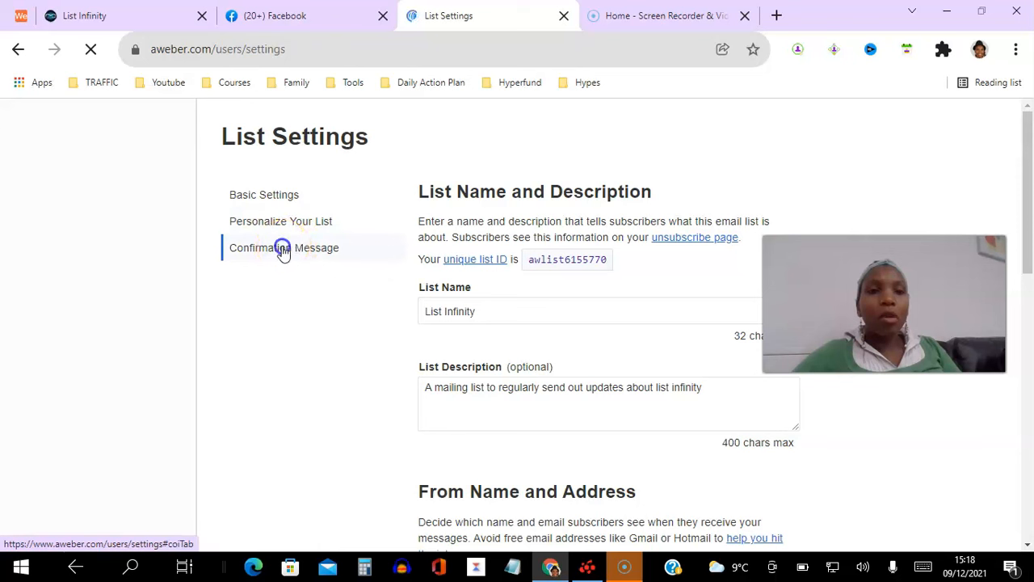
Step: Show the Confirmation Message settings, with sign-up form and import confirmations switched off
left_click(284, 247)
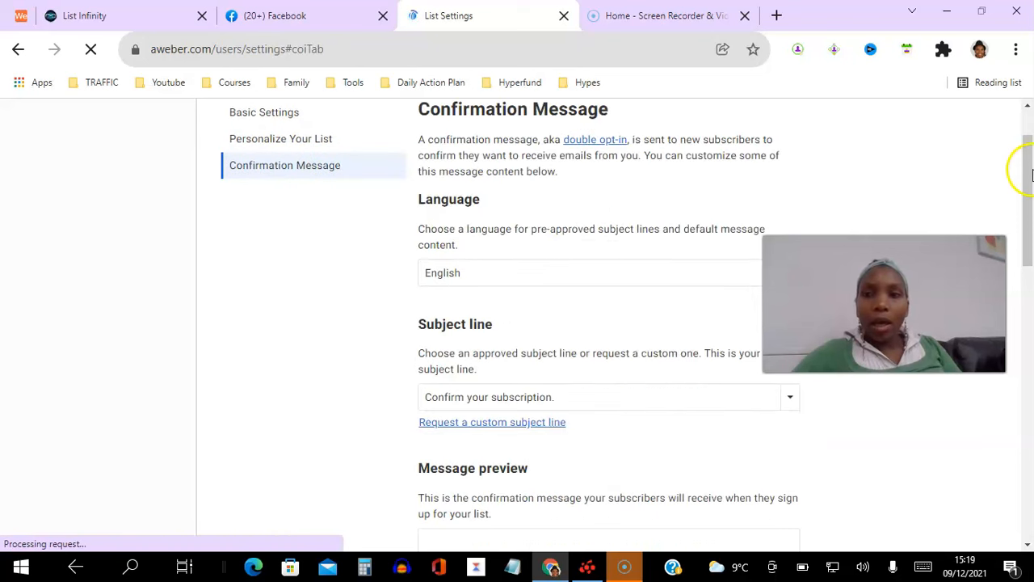
scroll("down", 3)
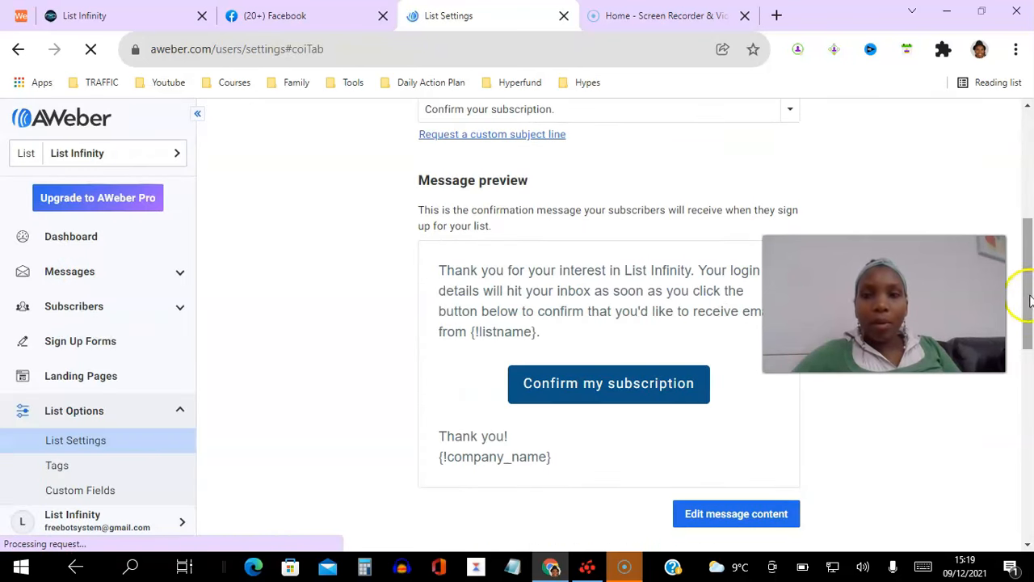
scroll("down", 3)
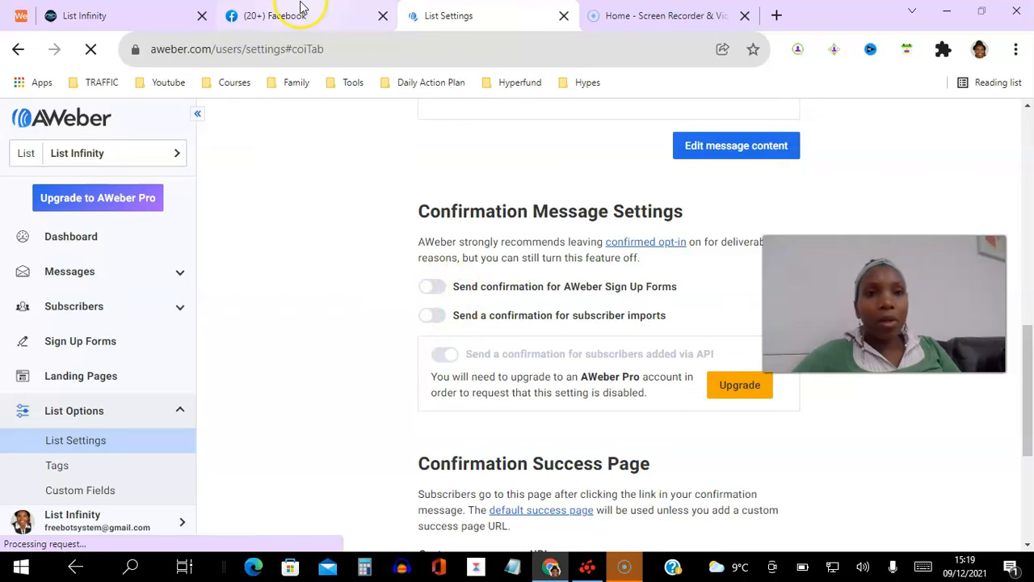
Step: Return to the List Infinity opt-in page with its email sign-up form
left_click(84, 16)
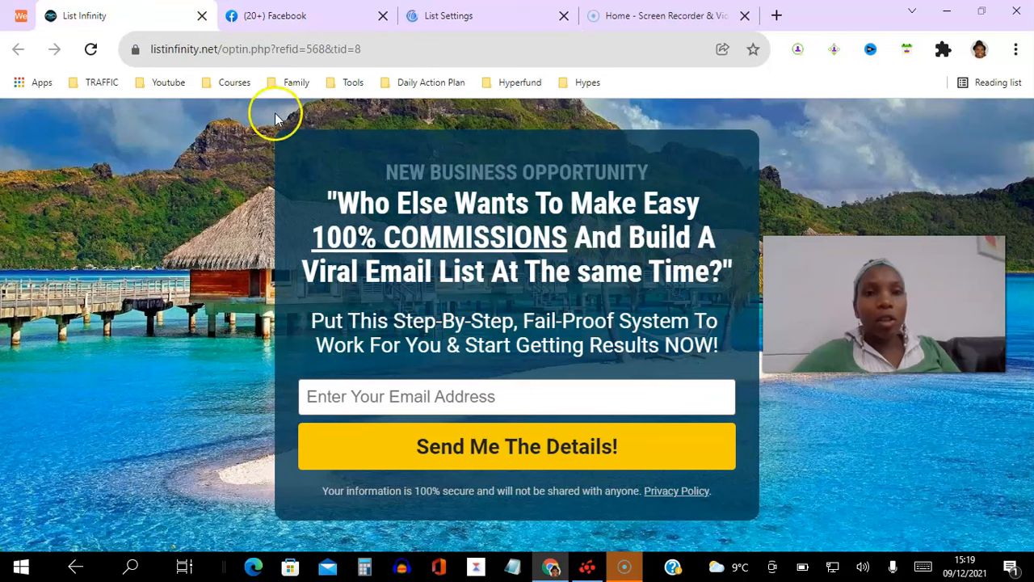
mouse_move(504, 207)
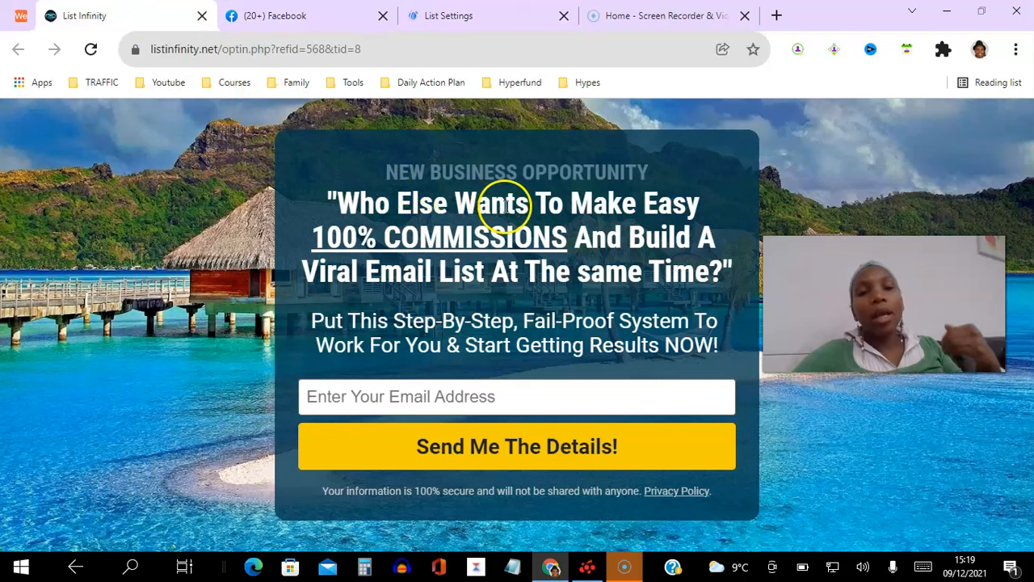
mouse_move(483, 148)
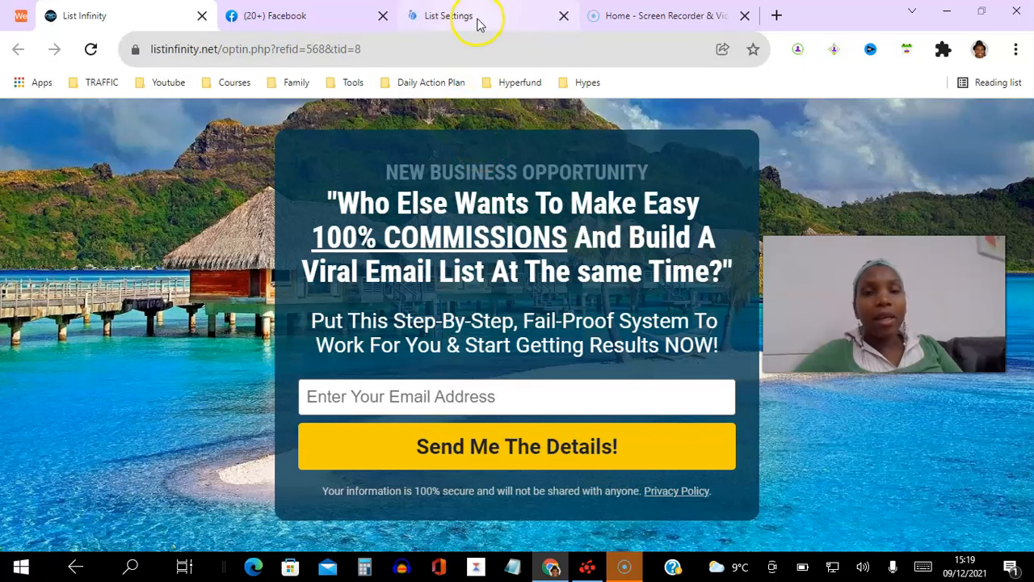
Step: Return to AWeber's confirmation message settings, both confirmation toggles still off
left_click(444, 16)
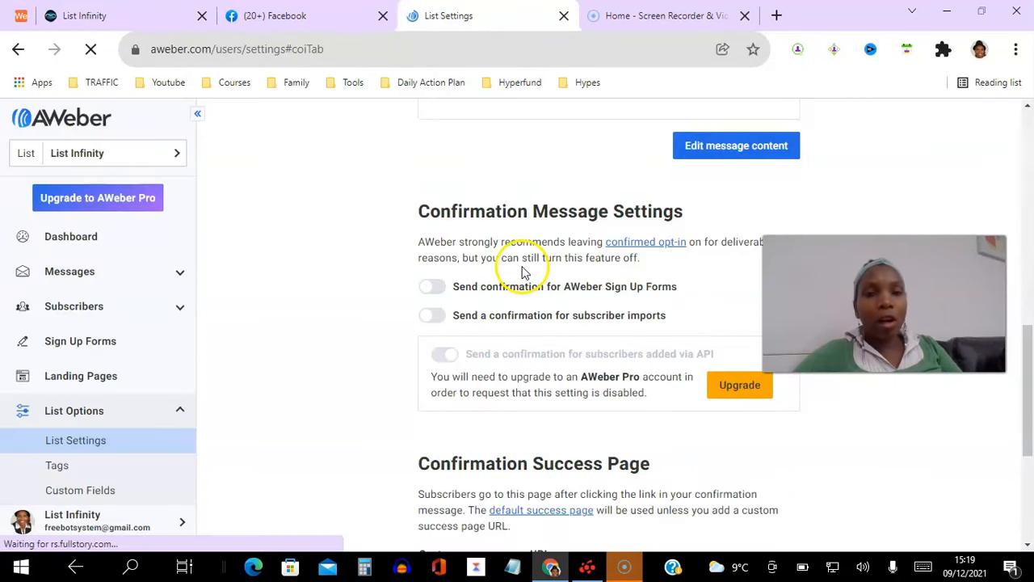
mouse_move(844, 449)
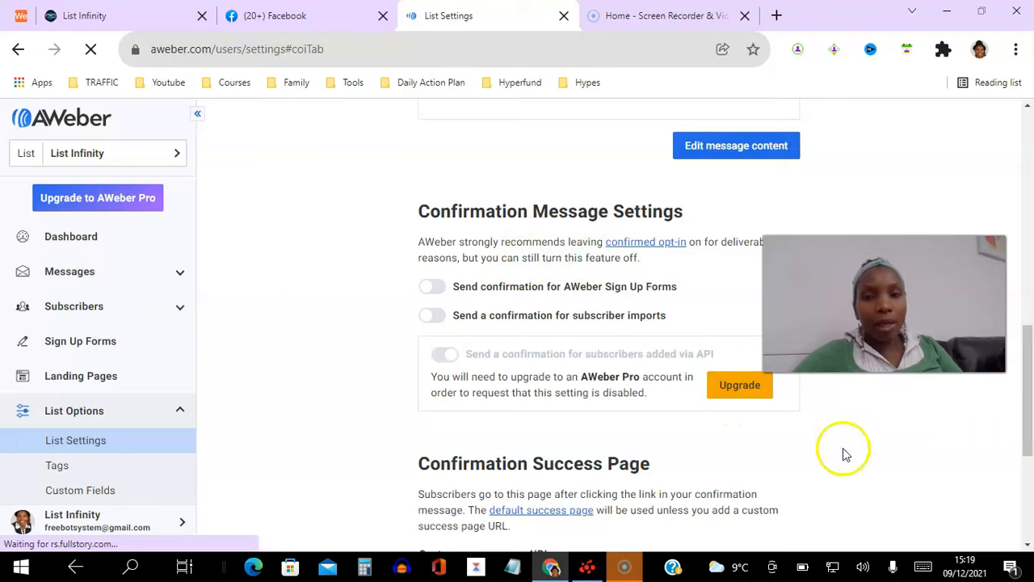
mouse_move(549, 313)
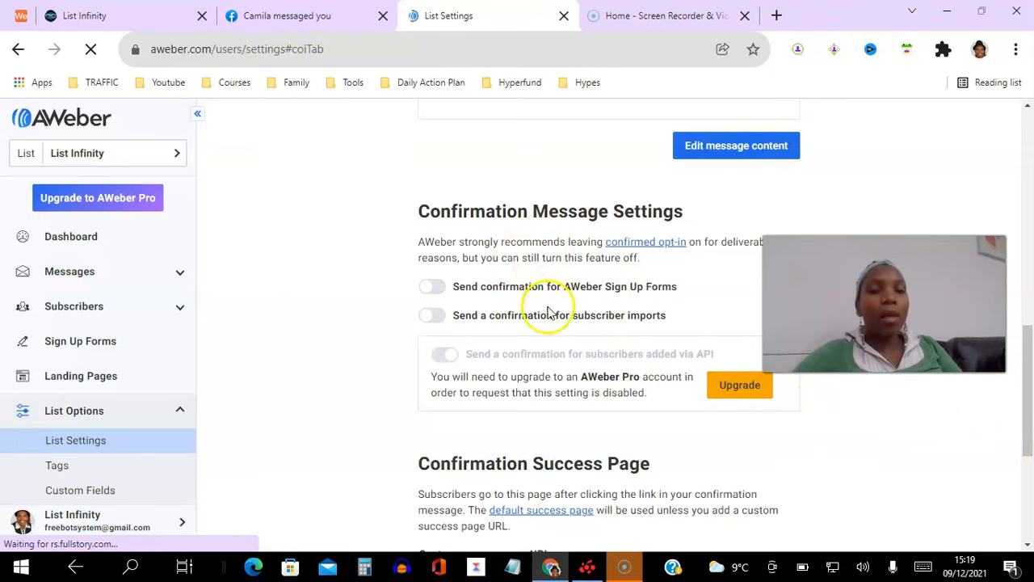
mouse_move(585, 323)
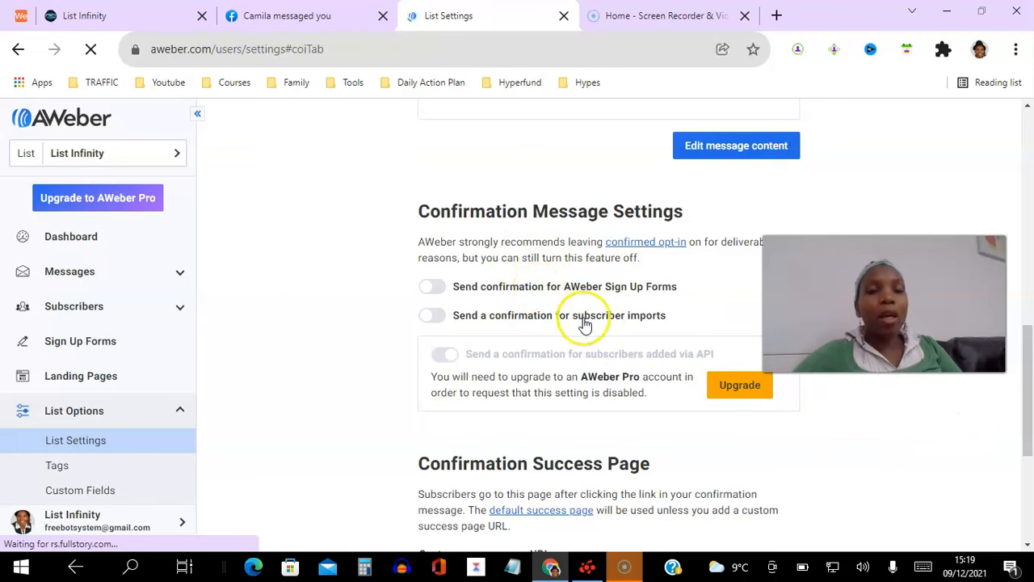
mouse_move(724, 418)
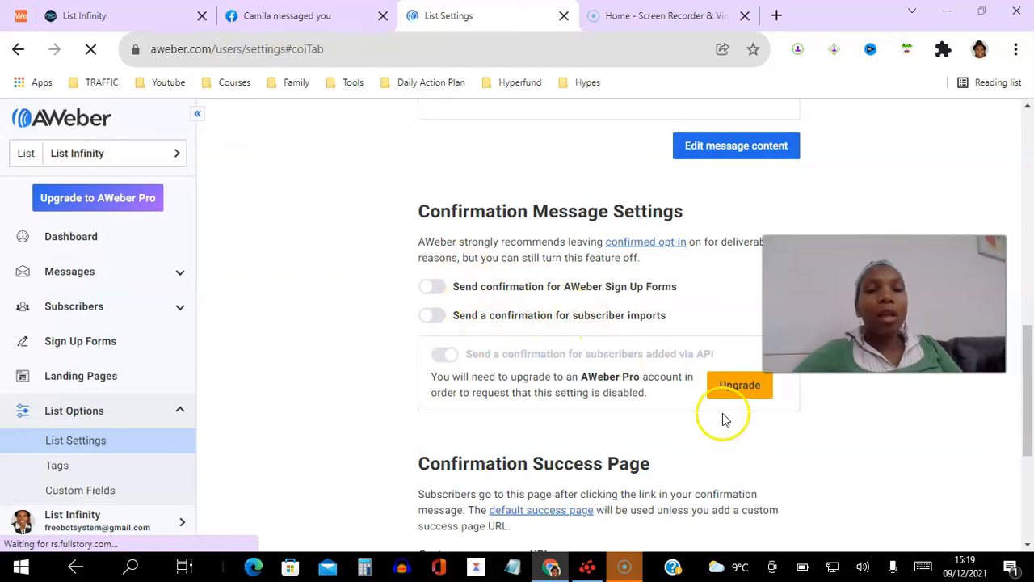
mouse_move(362, 100)
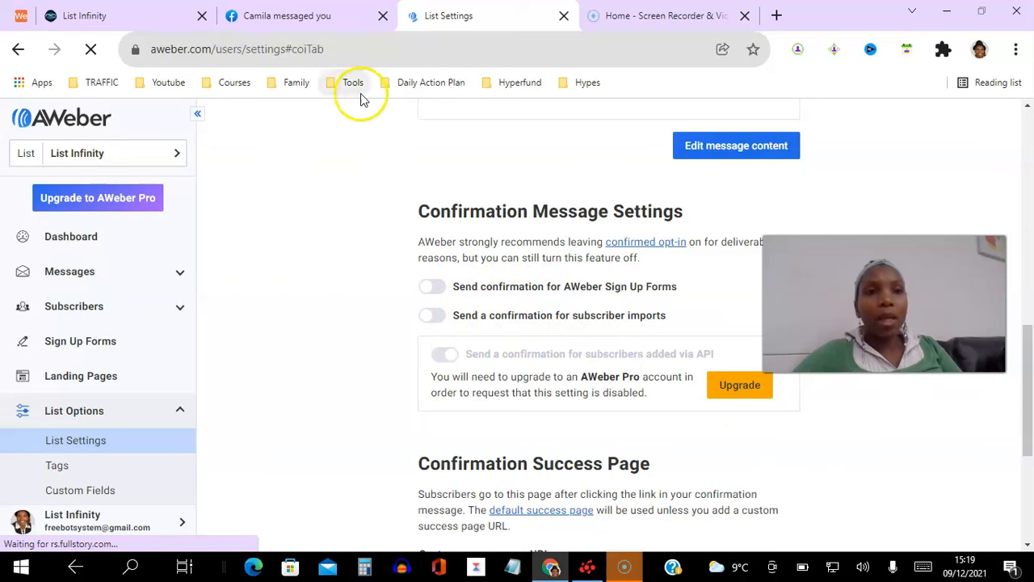